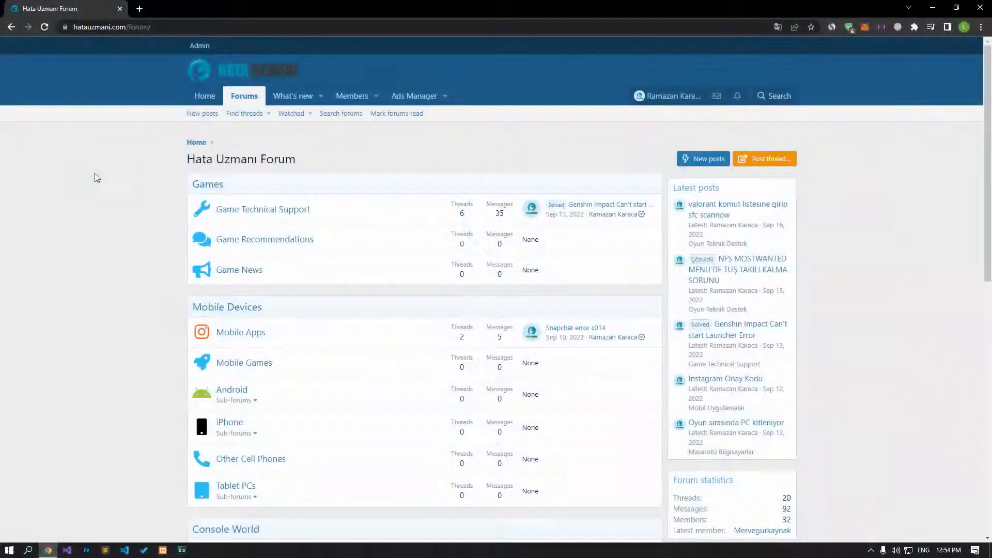
- Check the Rockstar service status page and scroll through the Rockstar Games Twitter feed
scroll("down", 3)
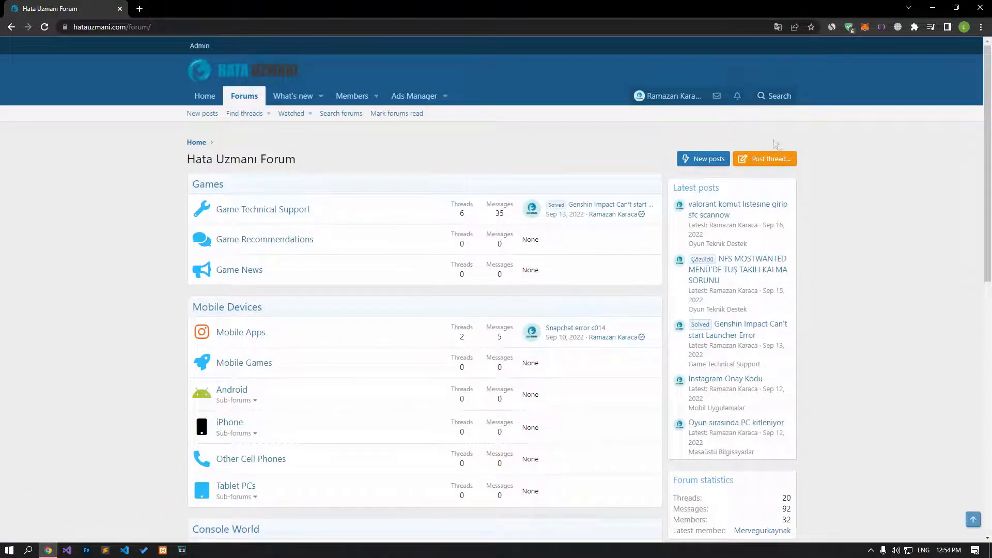
left_click(764, 159)
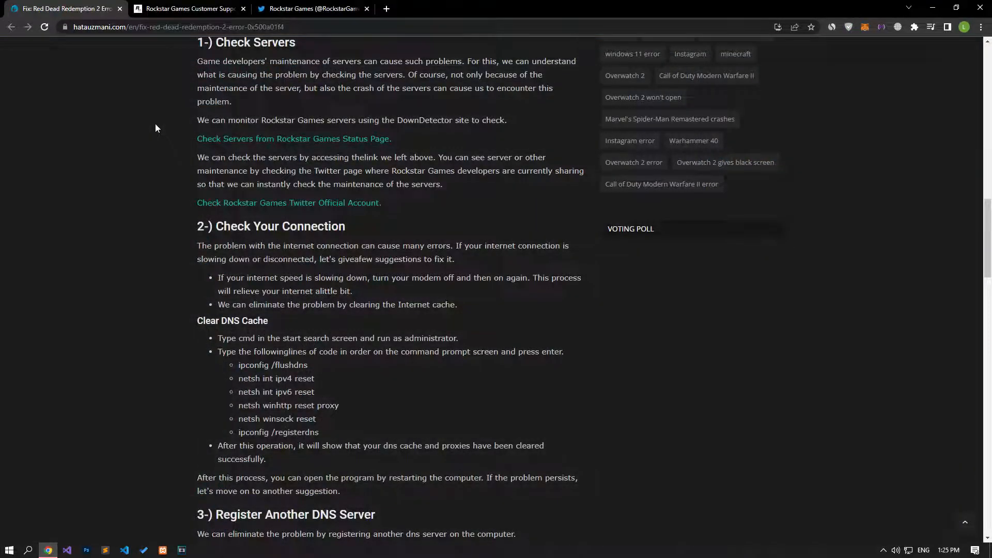
mouse_move(156, 120)
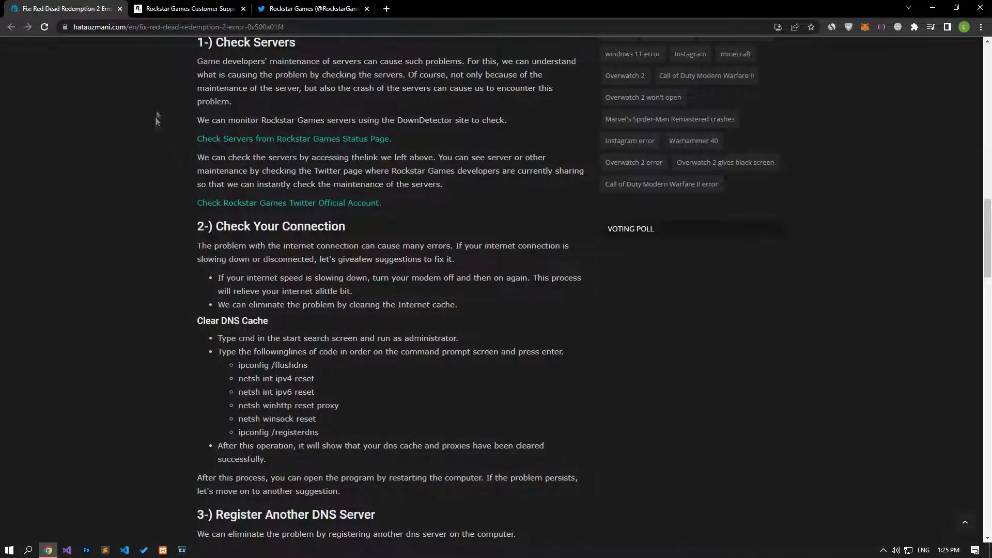
left_click(188, 8)
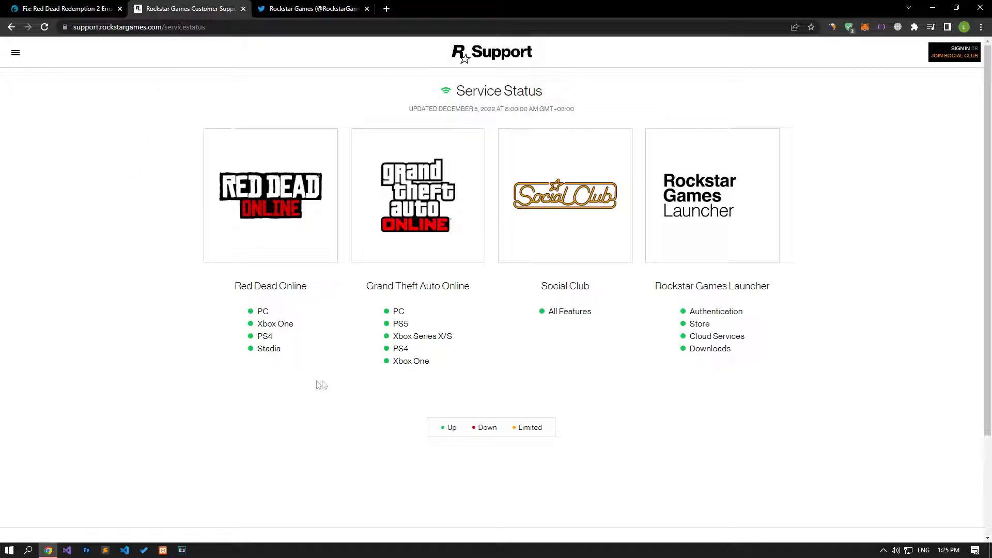
mouse_move(517, 337)
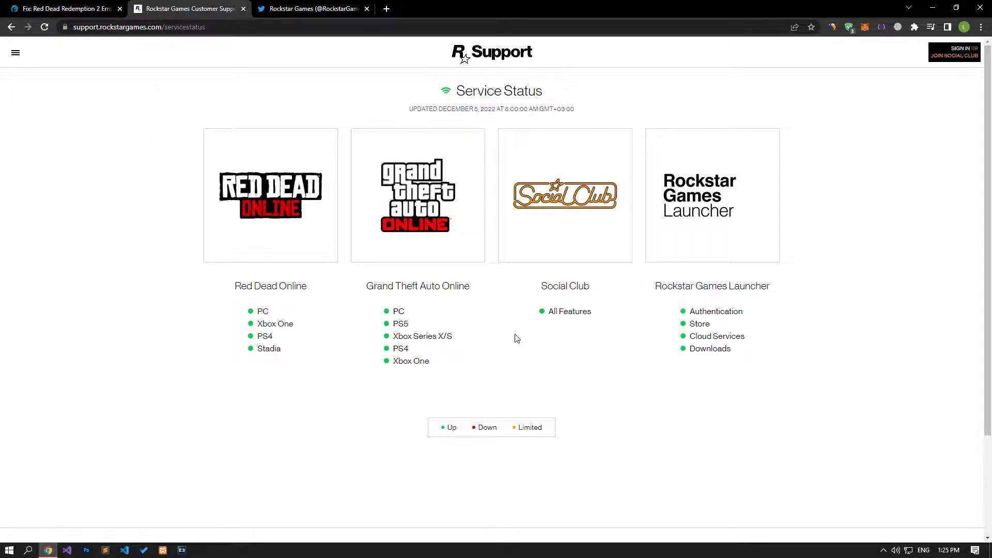
left_click(311, 8)
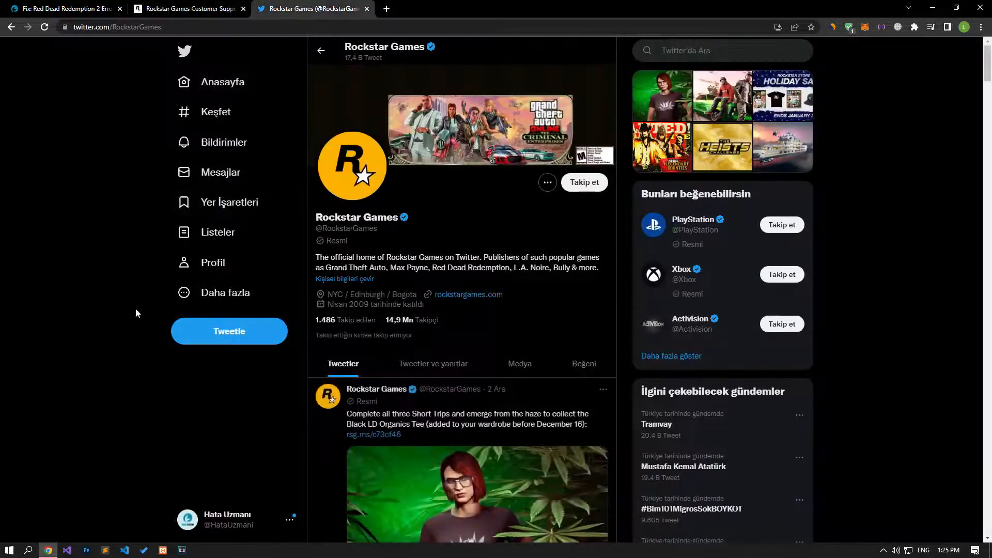
scroll("down", 3)
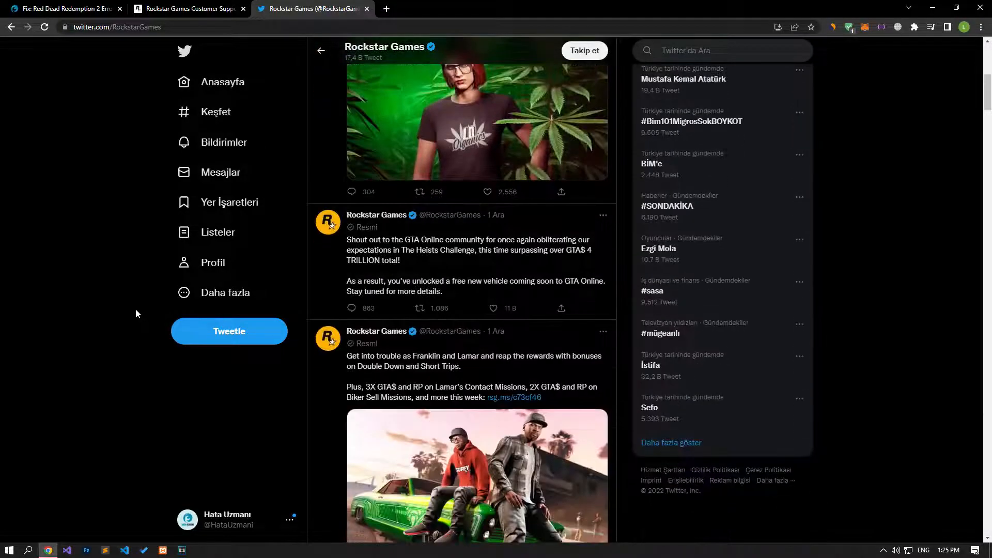
scroll("down", 3)
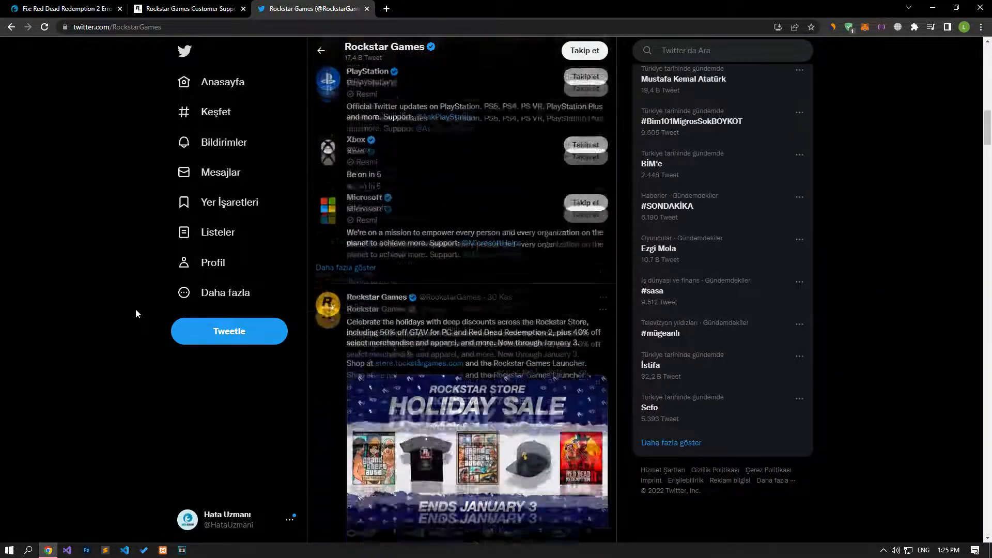
scroll("down", 3)
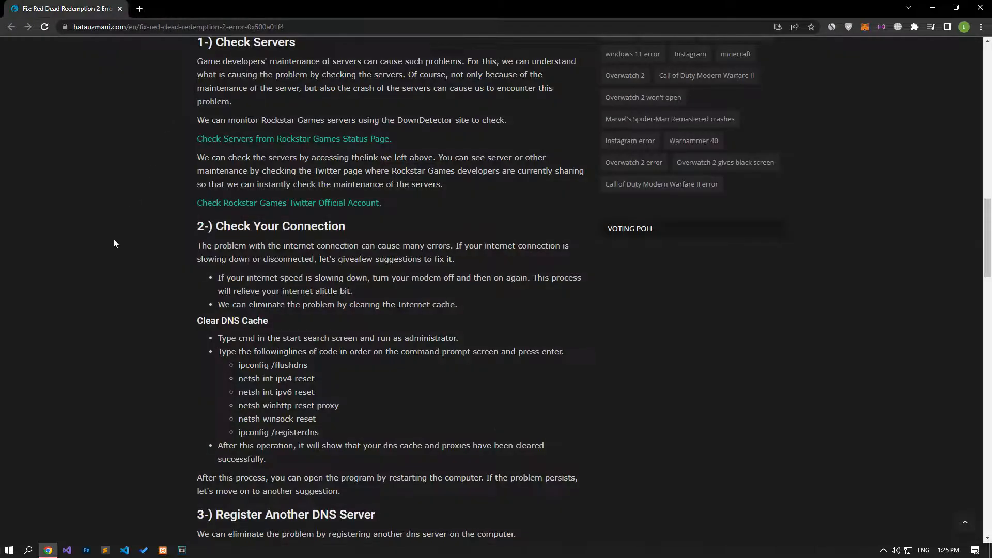
- Run ipconfig /flushdns and the netsh reset commands in an administrator Command Prompt, then close it
scroll("down", 3)
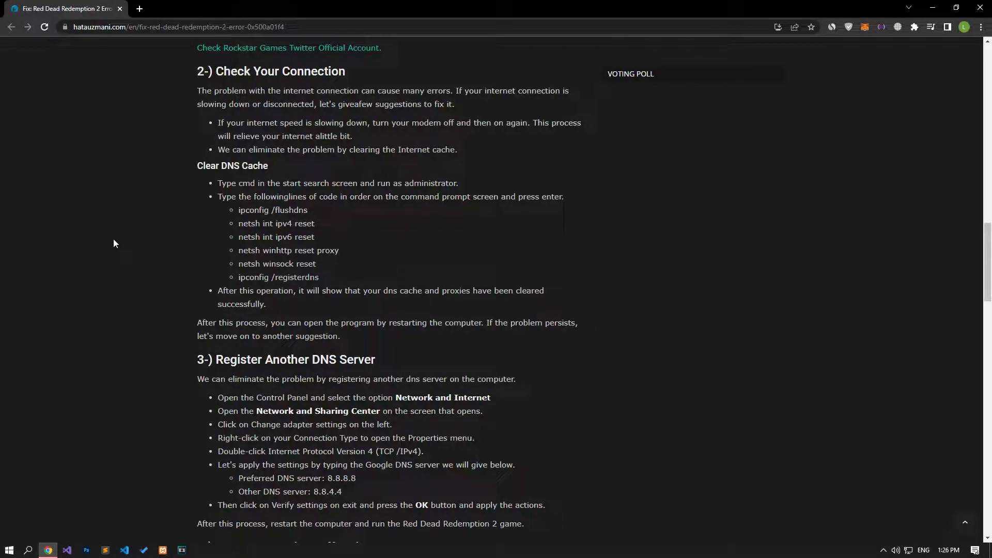
type("cmd")
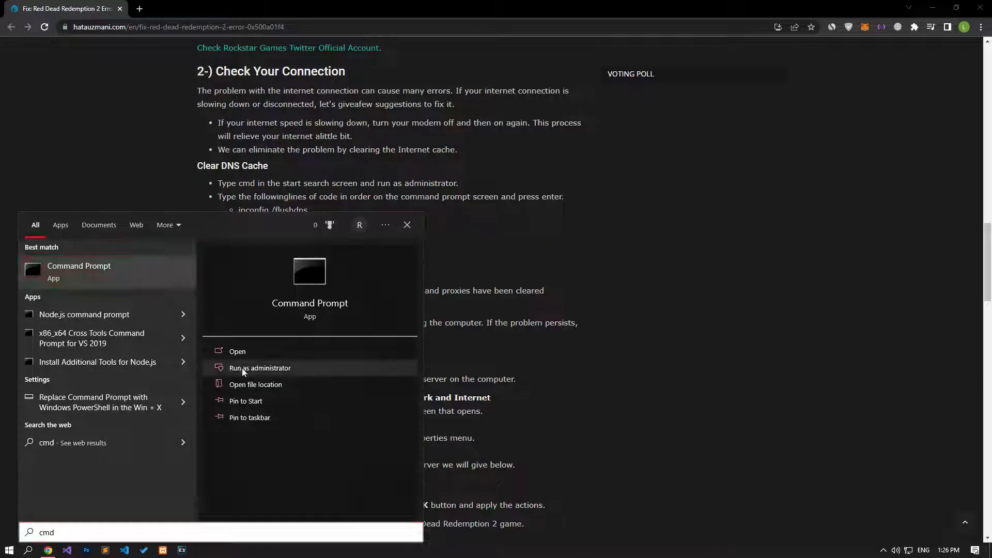
left_click(259, 368)
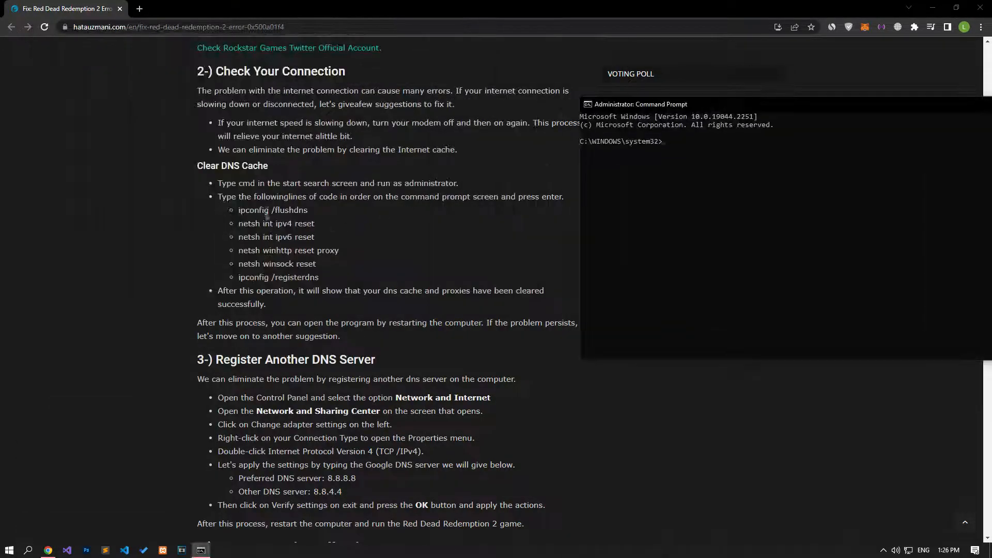
double_click(273, 209)
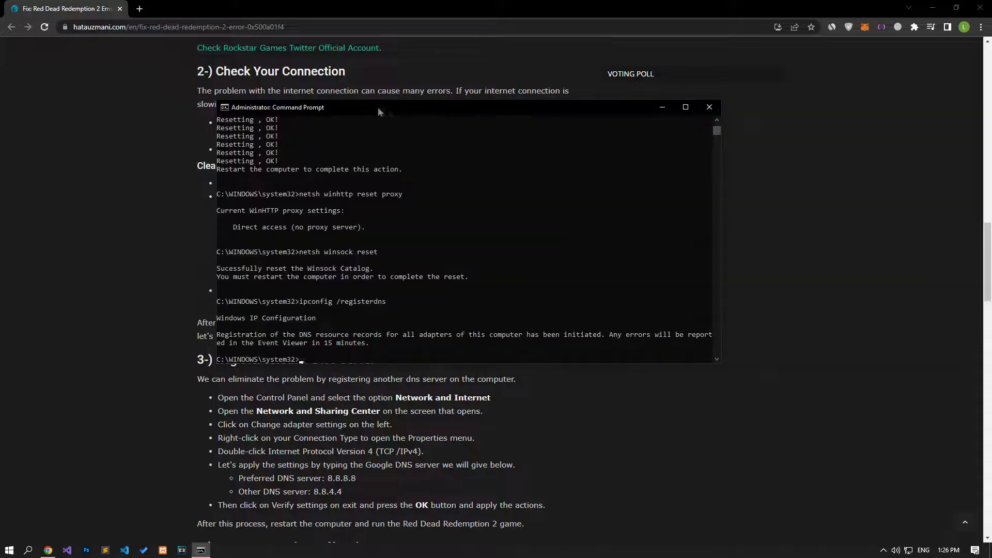
left_click(709, 107)
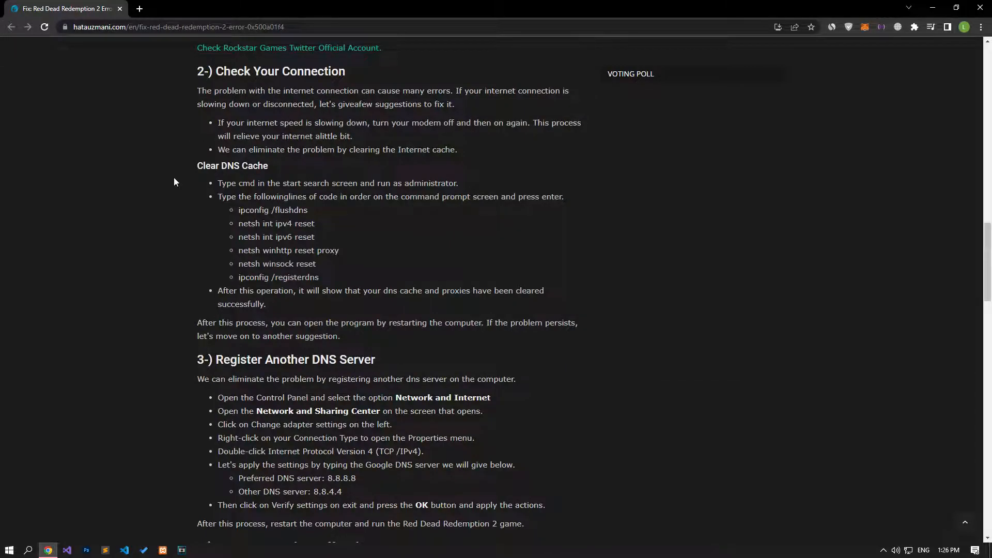
mouse_move(911, 552)
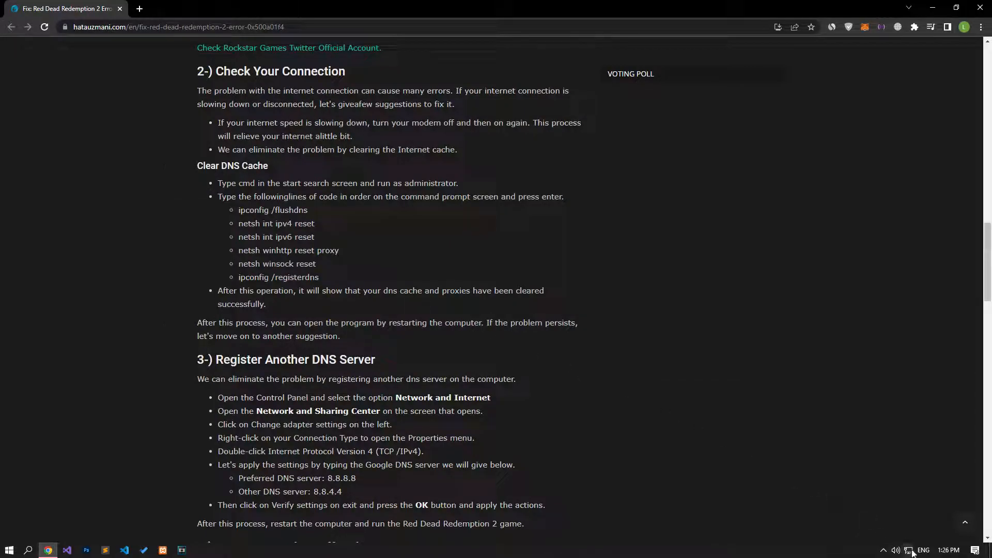
- Set the Ethernet adapter's IPv4 DNS servers to 8.8.8.8 and 8.8.4.4
left_click(202, 550)
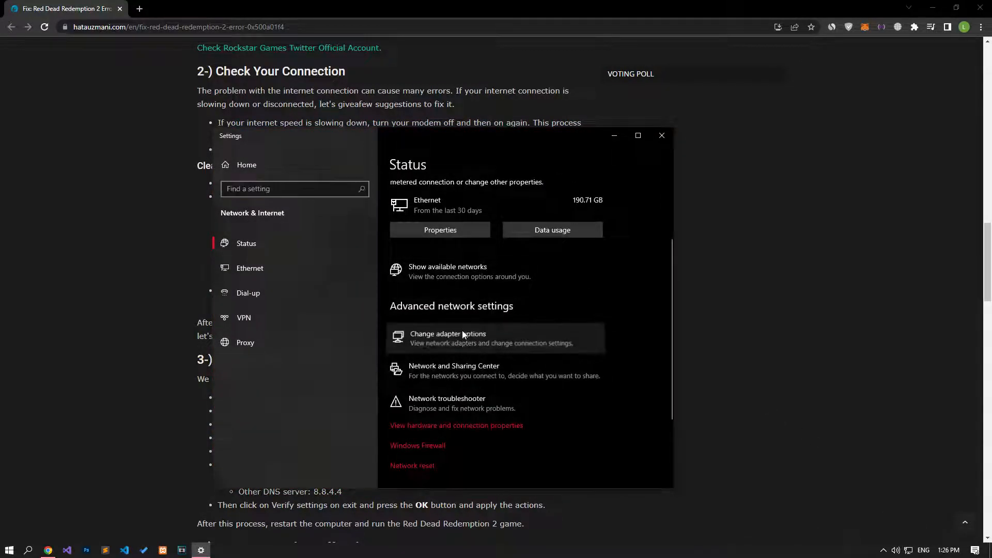
left_click(448, 338)
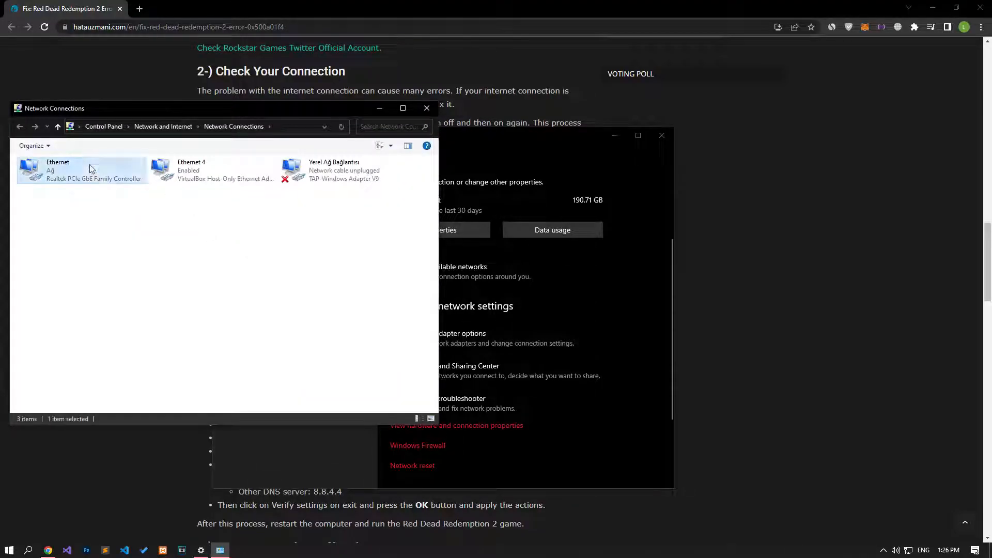
double_click(83, 169)
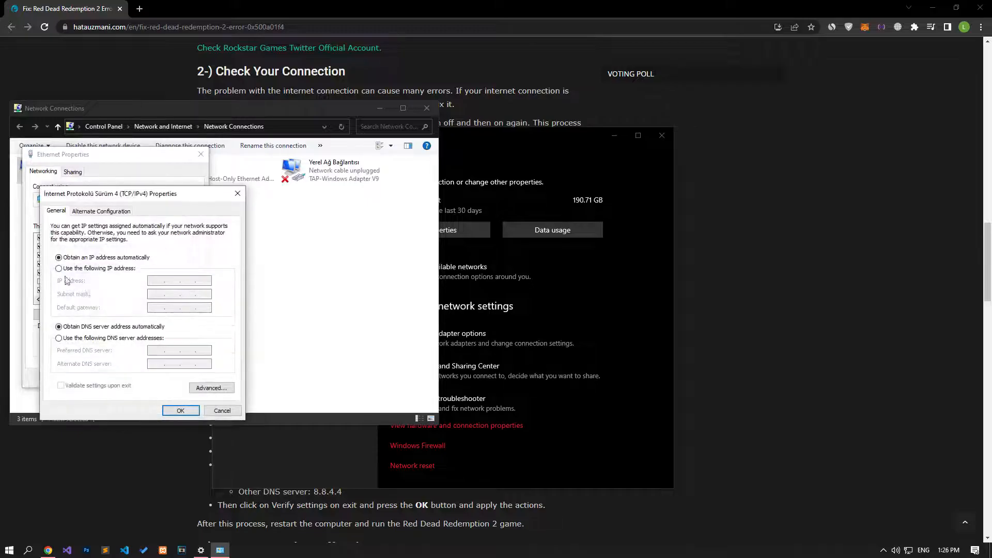
left_click(58, 338)
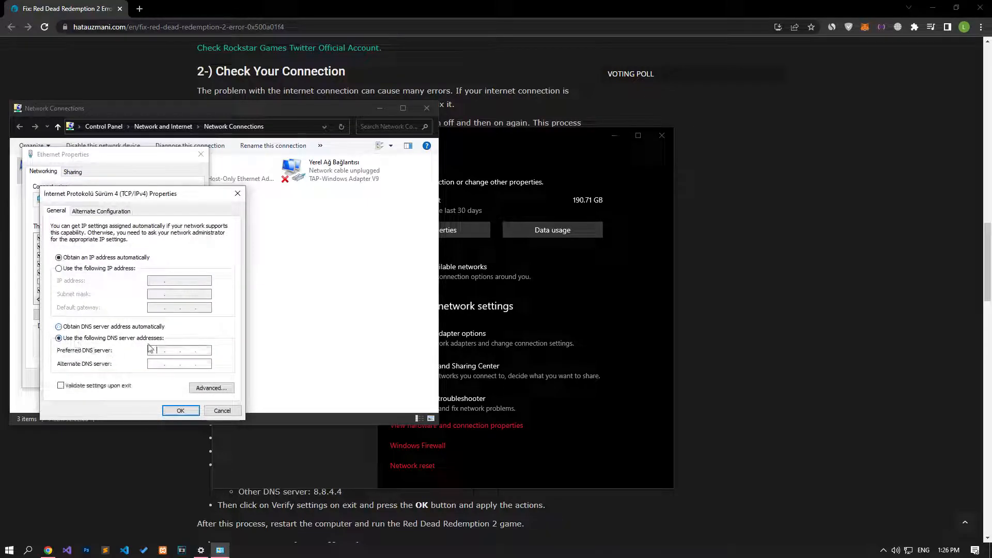
type("8.8.8.8")
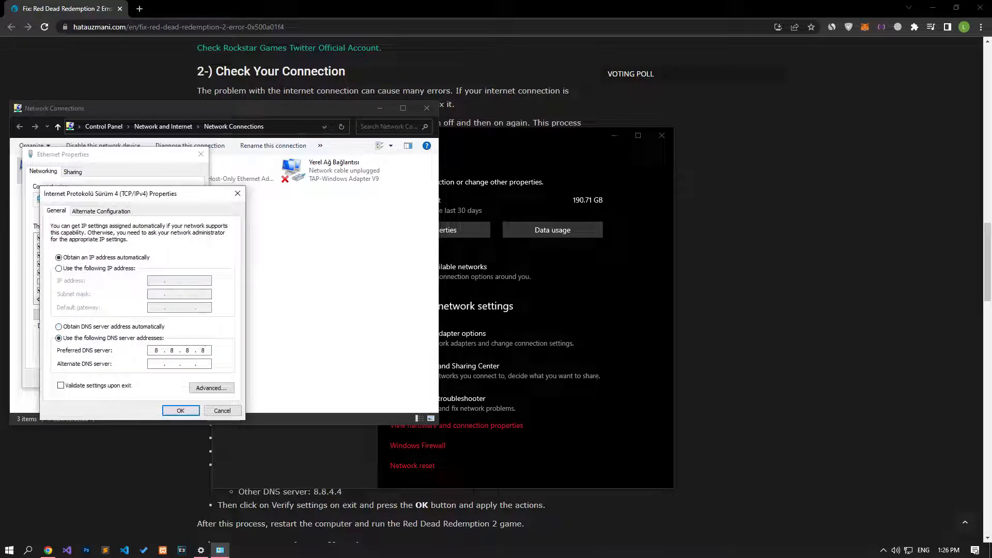
type("8.8.4.4")
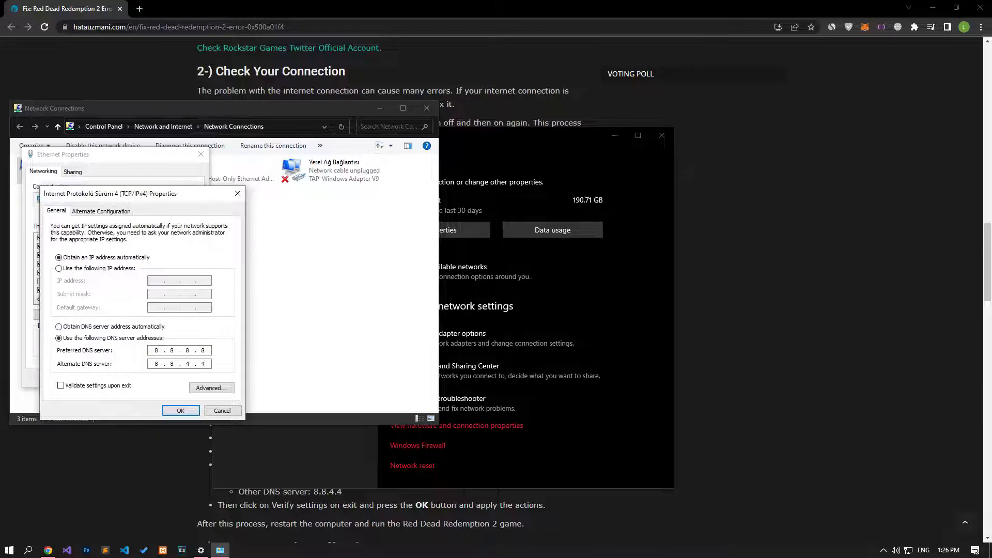
left_click(180, 411)
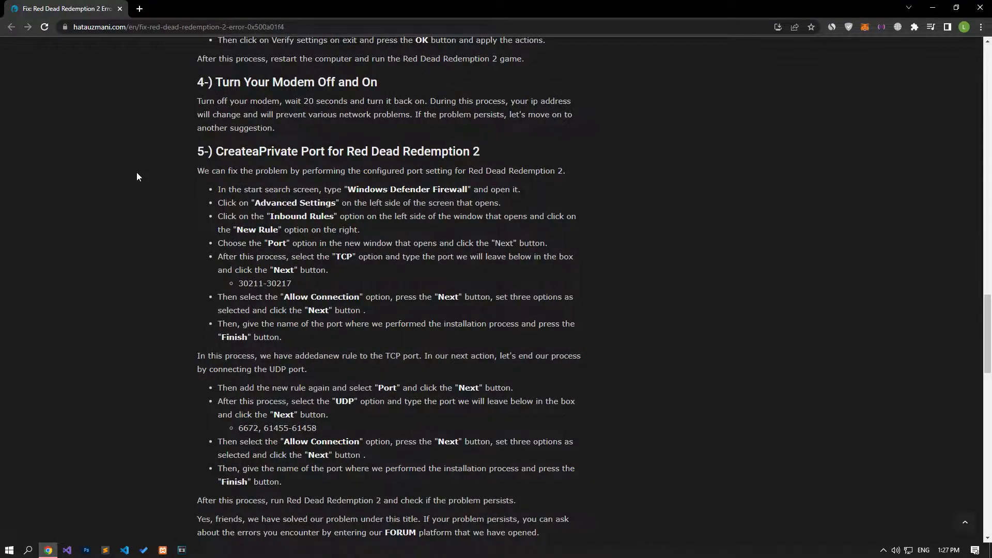
scroll("down", 3)
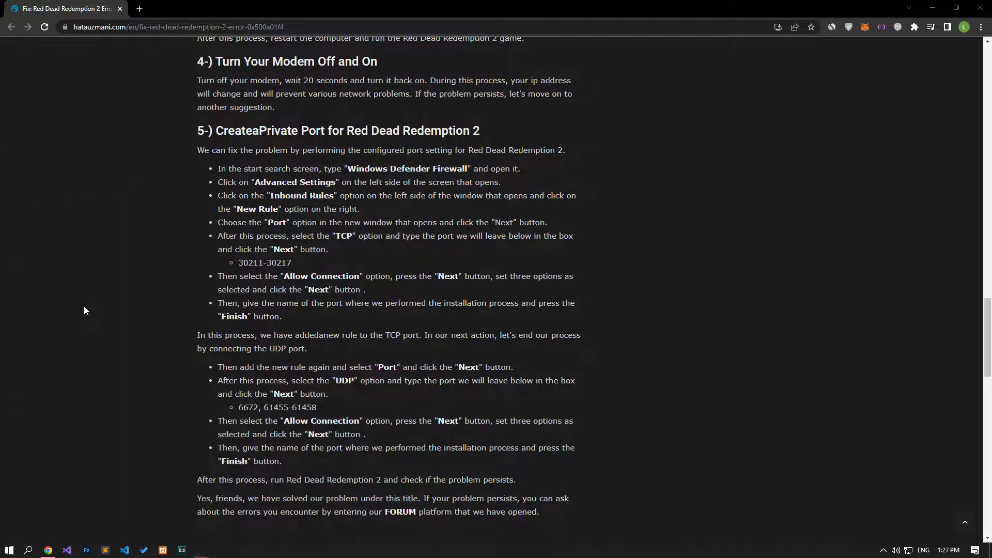
left_click(201, 548)
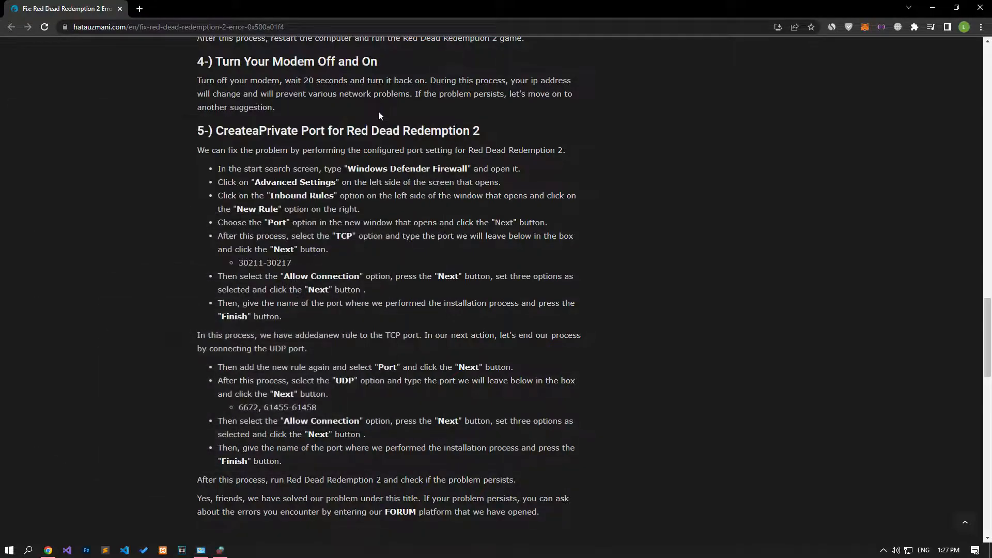
left_click(219, 548)
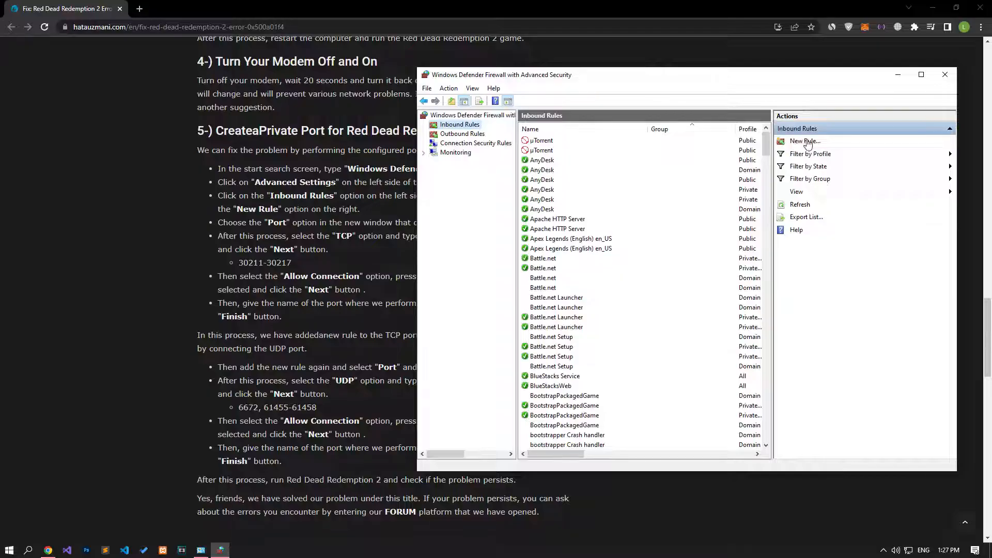
left_click(804, 141)
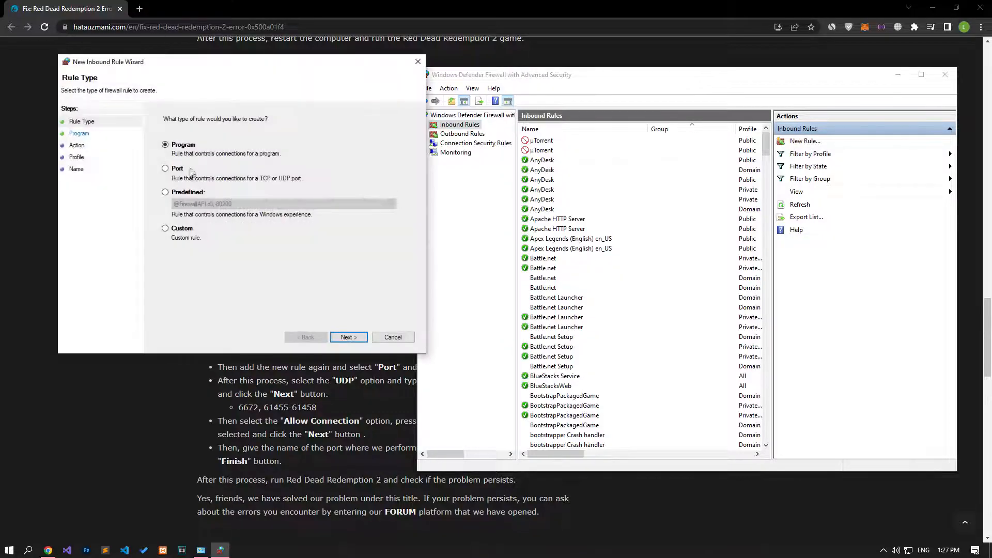
left_click(348, 337)
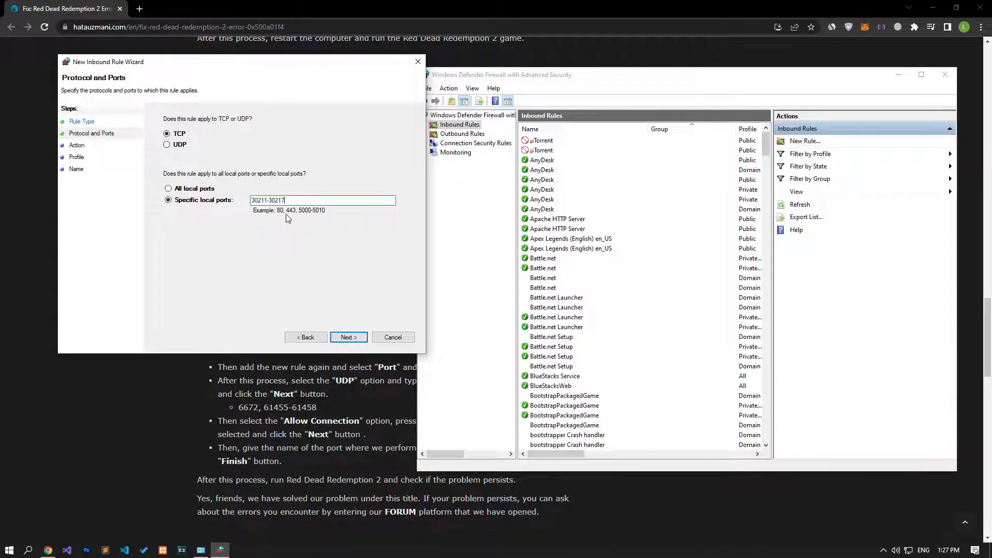
left_click(349, 337)
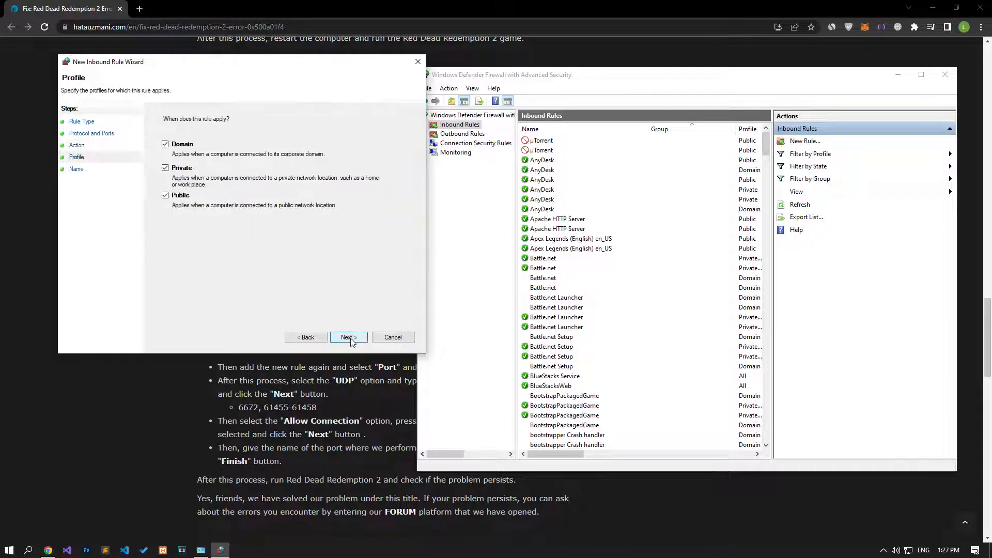
left_click(348, 337)
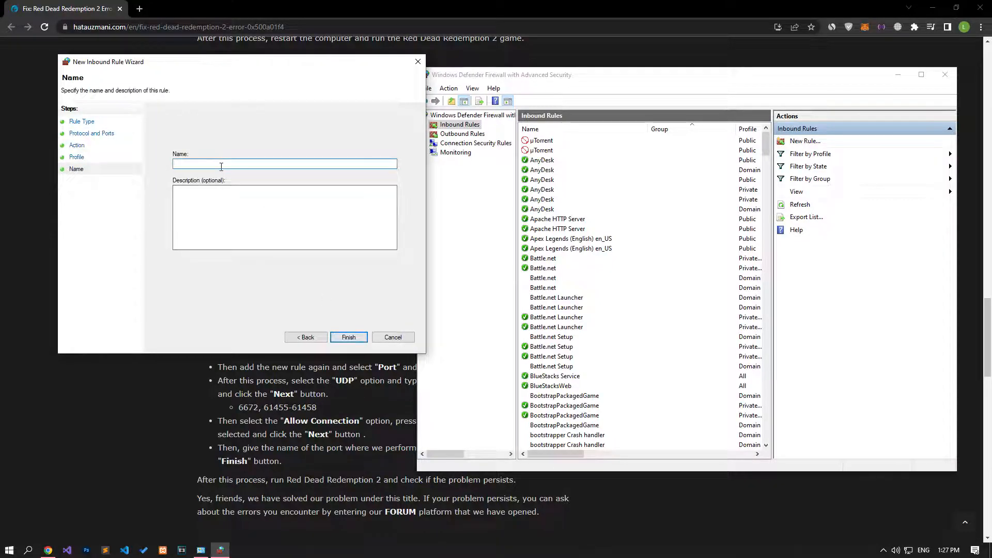
type("RDR2 T")
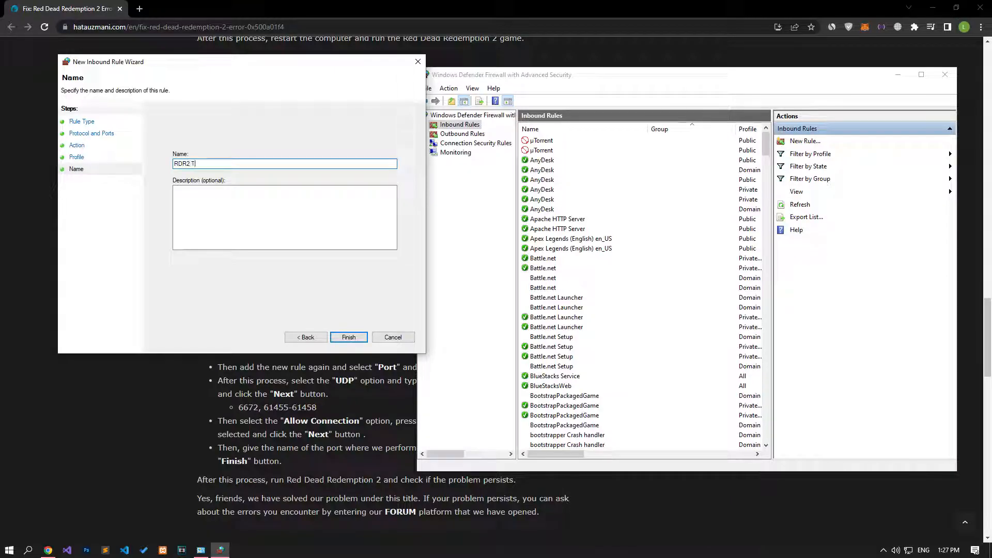
type("CP")
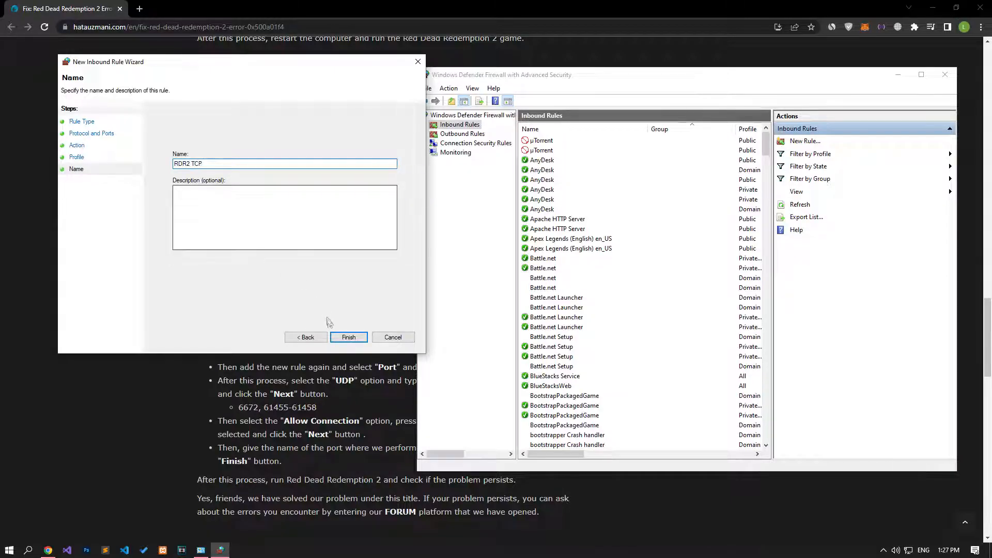
left_click(349, 336)
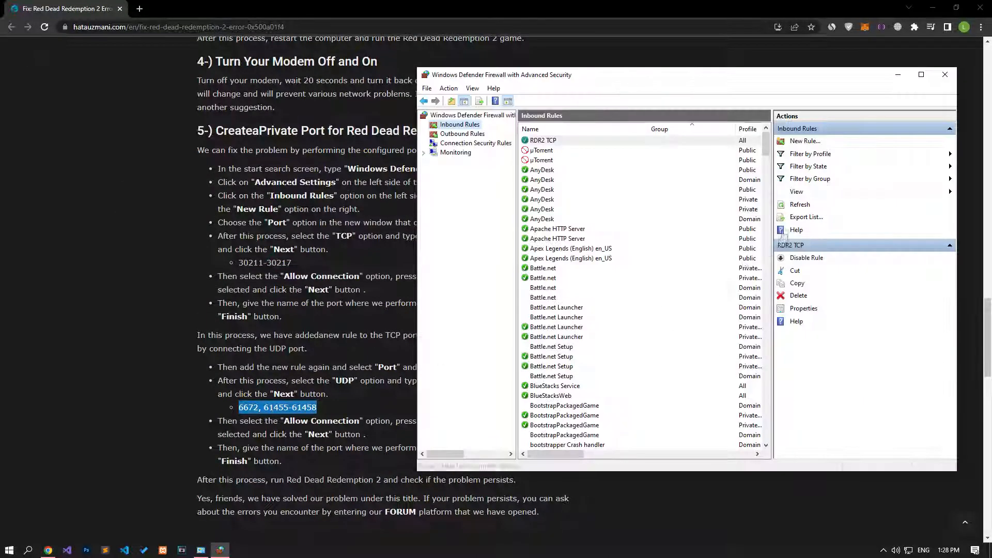
left_click(804, 140)
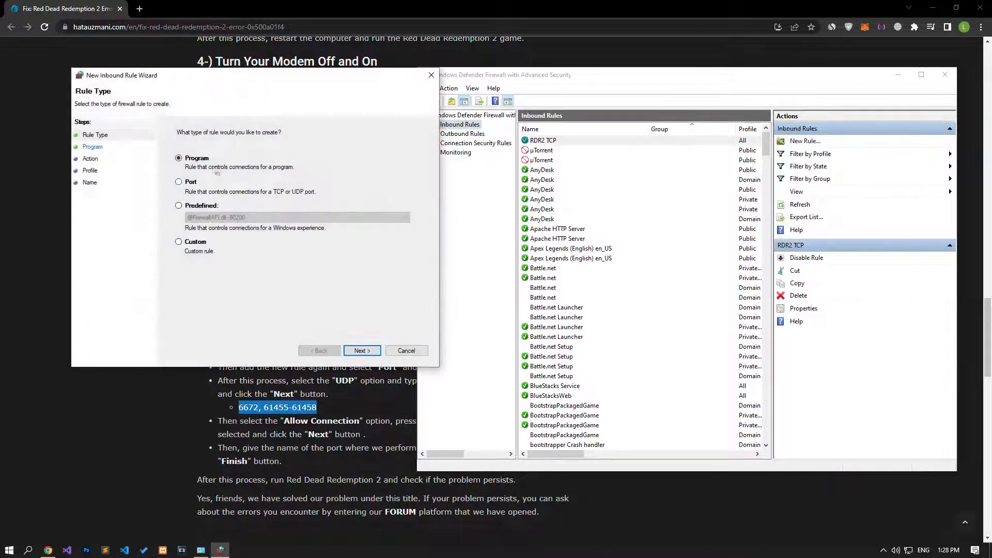
left_click(362, 350)
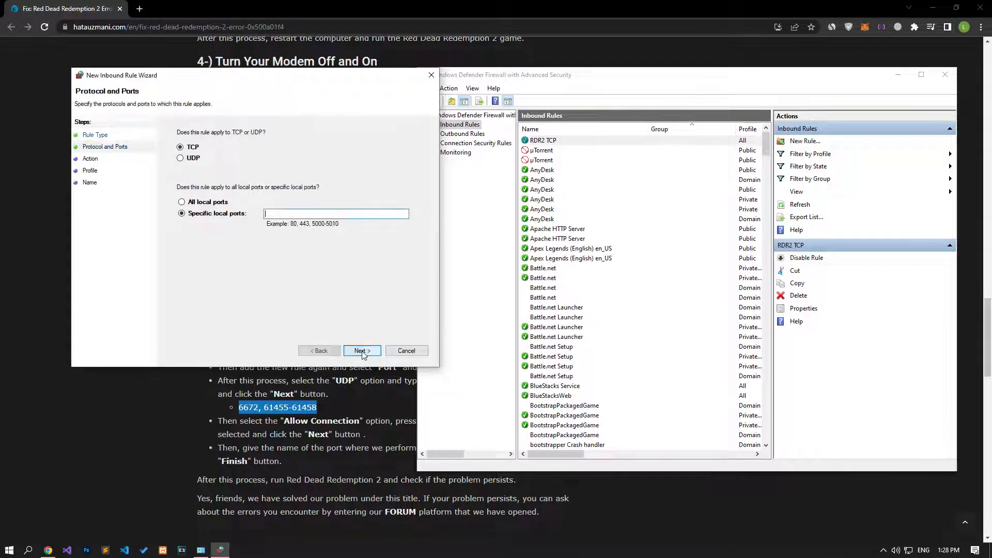
type("6672, 61455-61458")
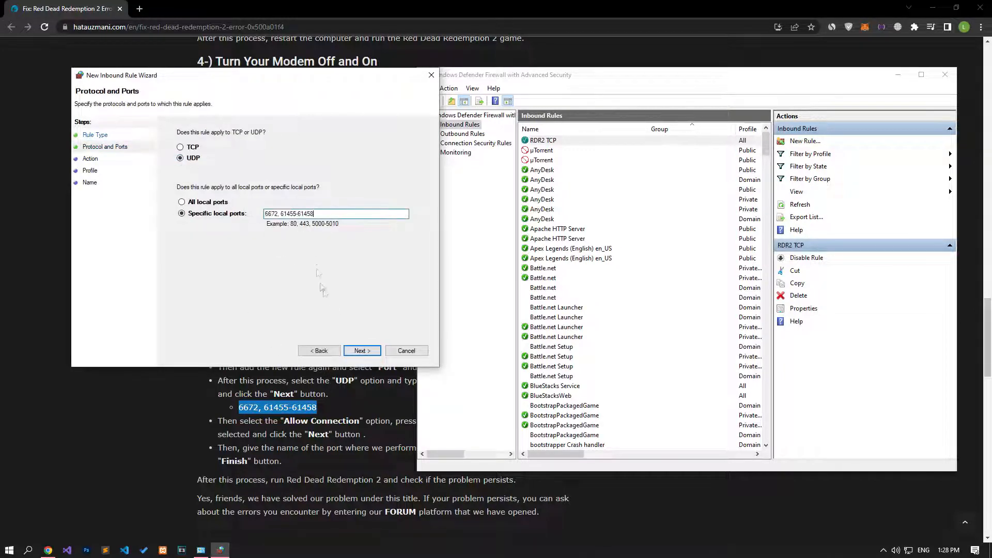
left_click(362, 350)
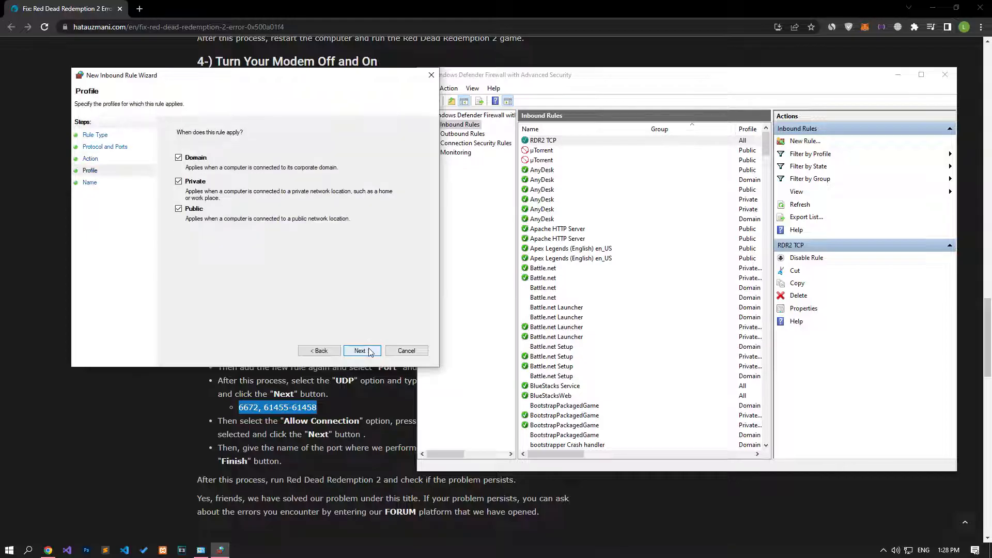
left_click(360, 350)
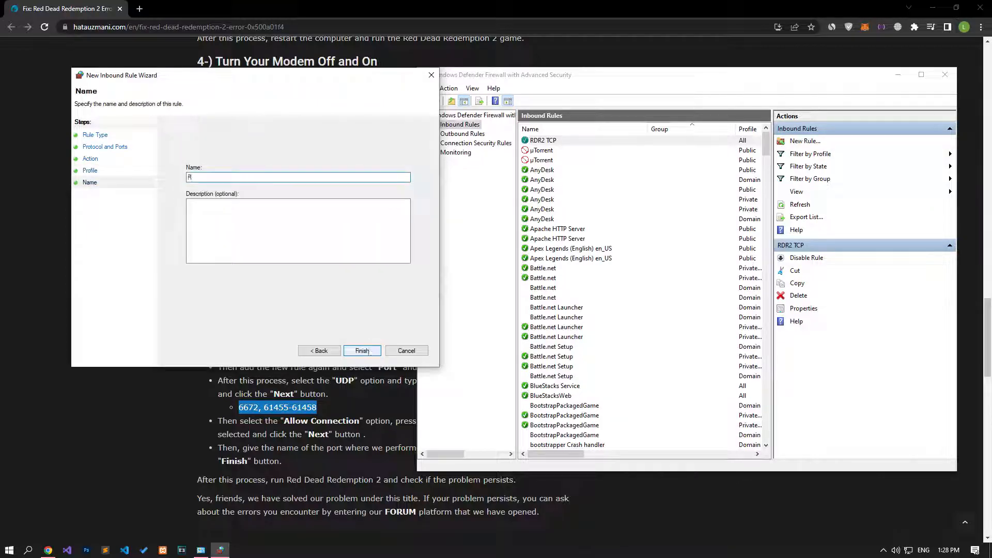
type("DR2 UDP")
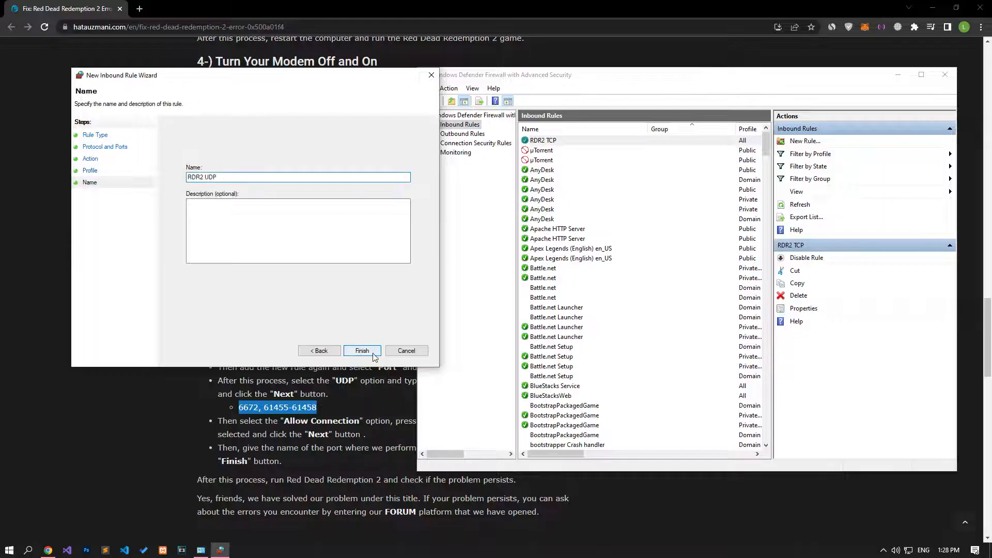
left_click(362, 350)
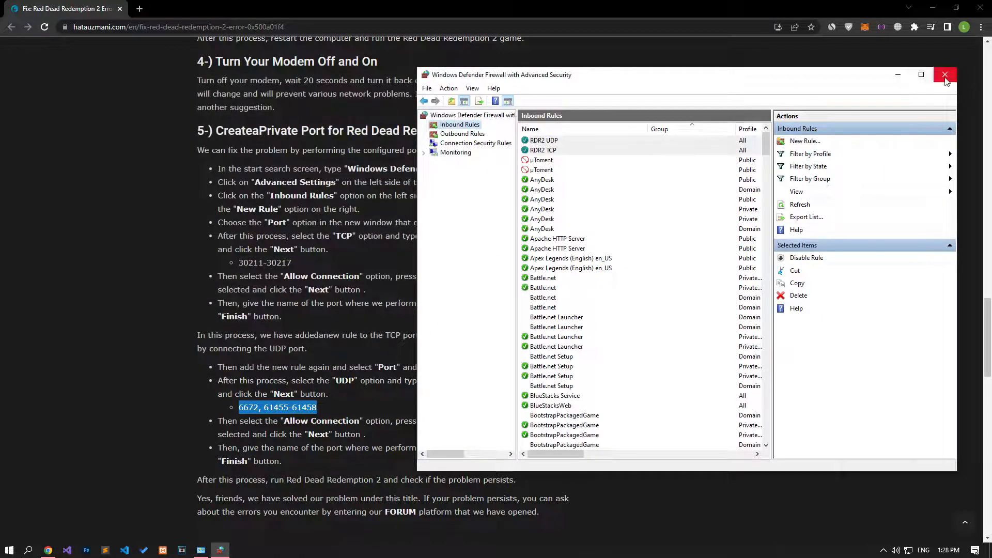
left_click(946, 74)
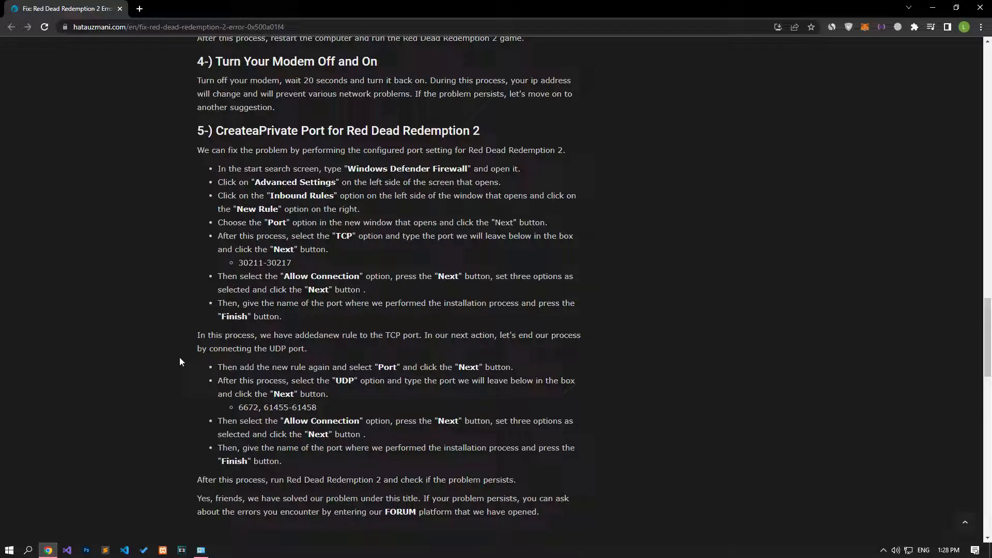
mouse_move(400, 515)
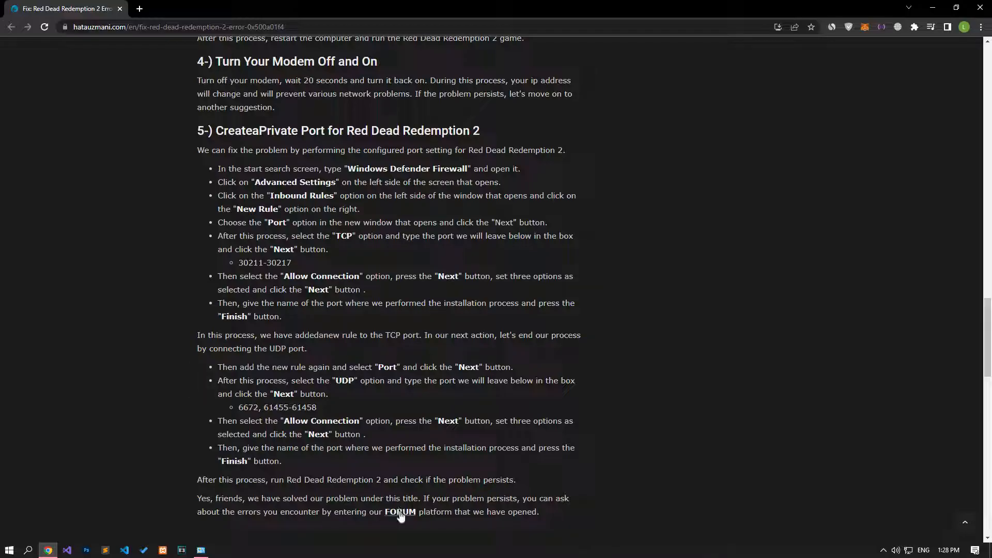
- Open the Hata Uzmanı forum from the FORUM link at the article's end
left_click(399, 512)
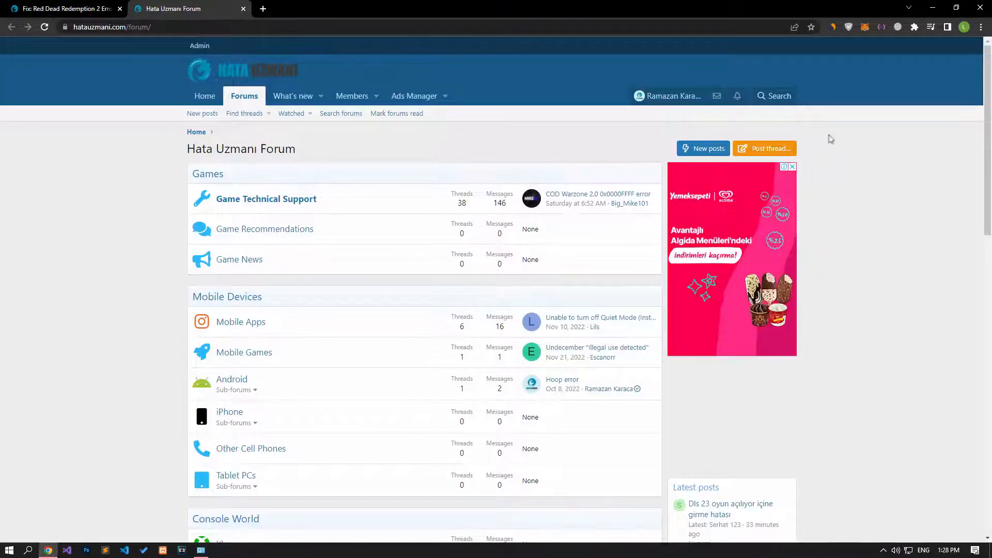
- Start a new thread, bringing up the forum category chooser
left_click(764, 148)
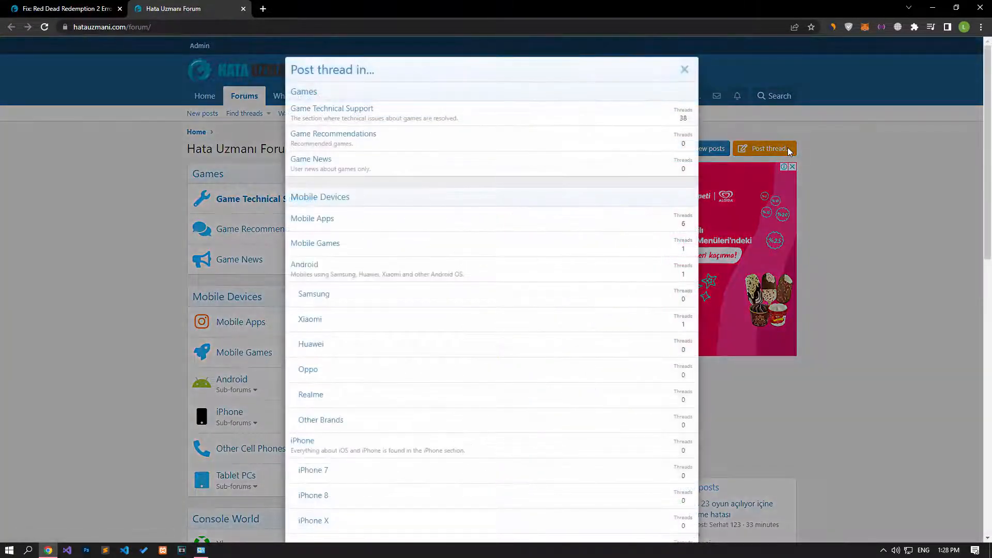